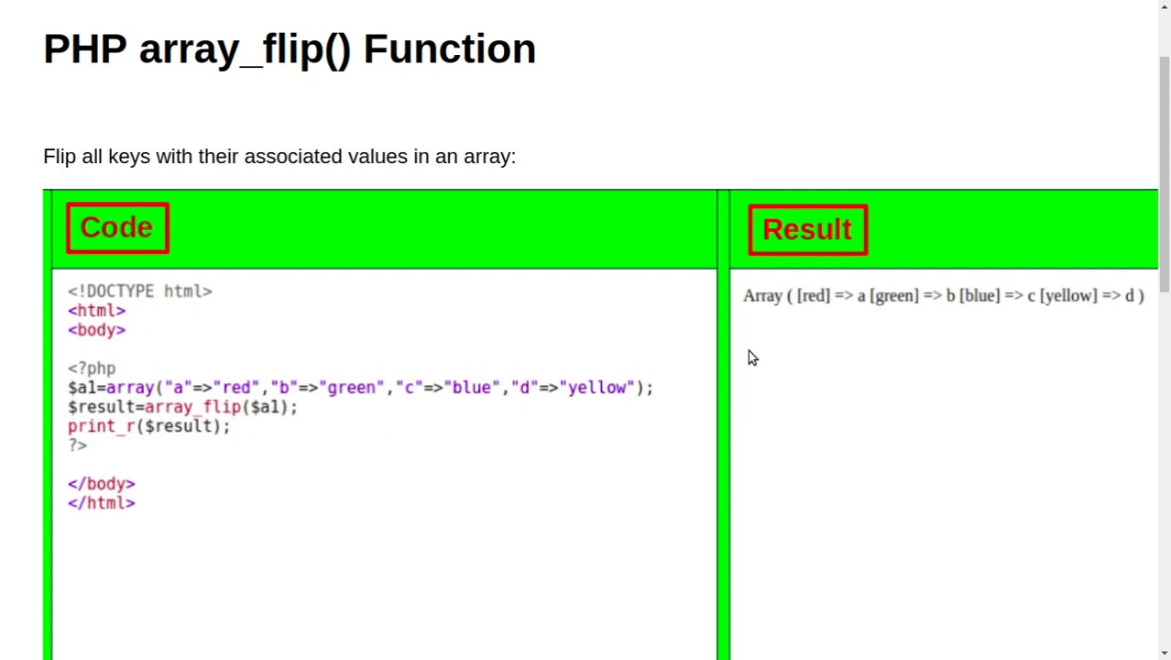
pyautogui.moveTo(527, 57)
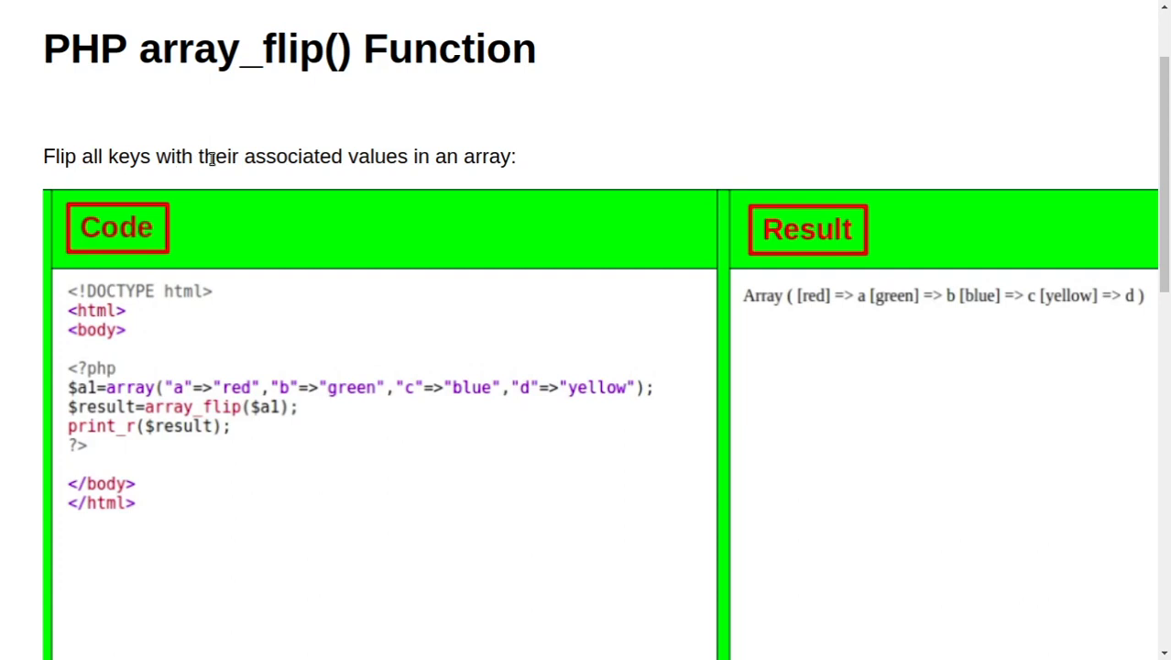
pyautogui.moveTo(436, 161)
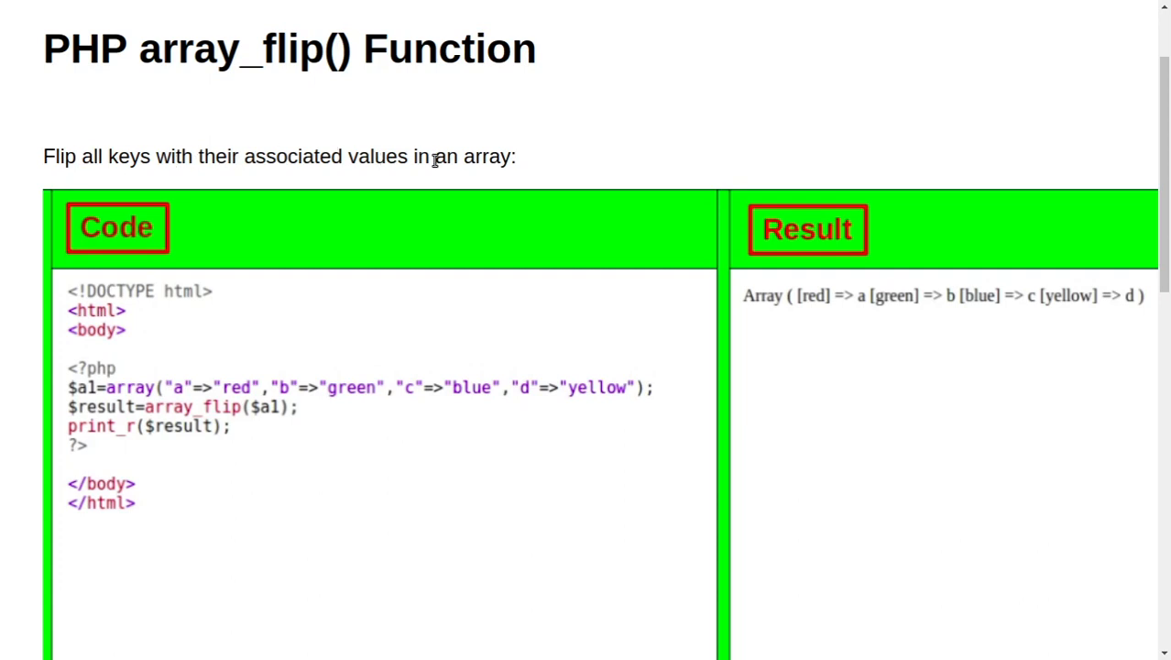
pyautogui.moveTo(286, 161)
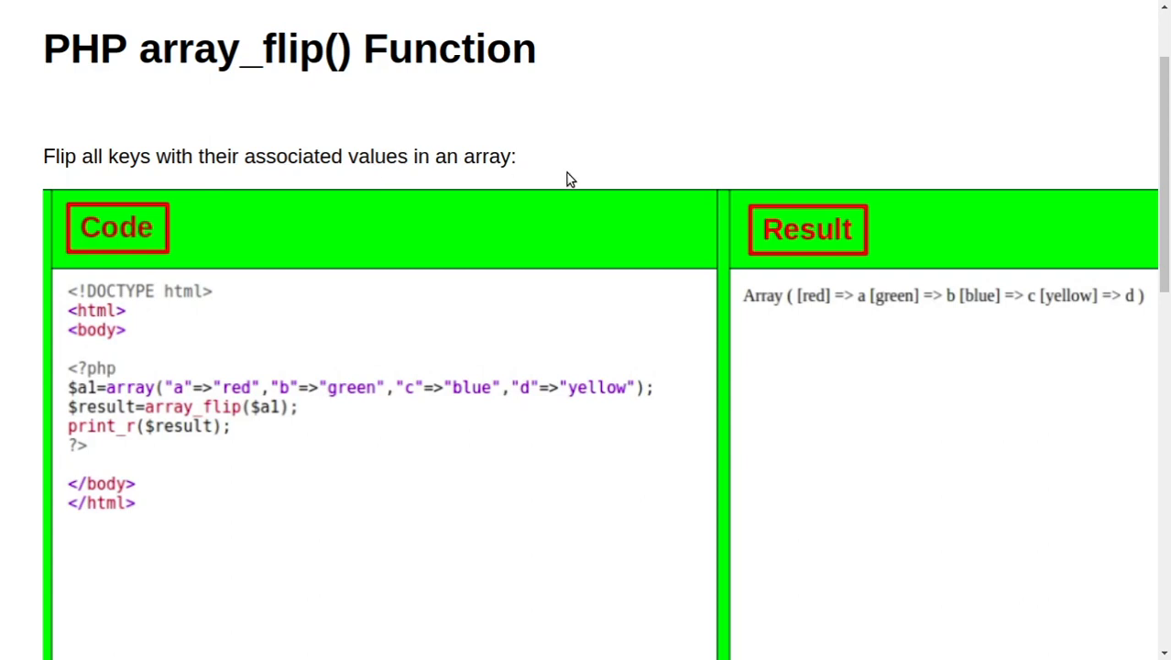
pyautogui.scroll(-3)
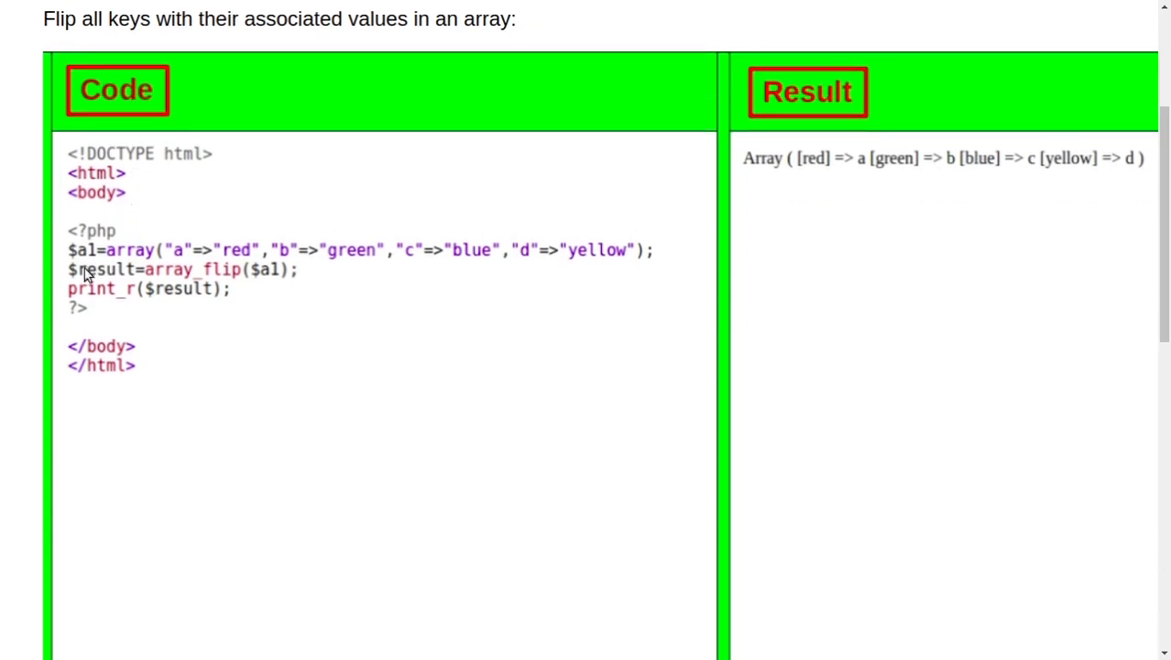
pyautogui.moveTo(100, 260)
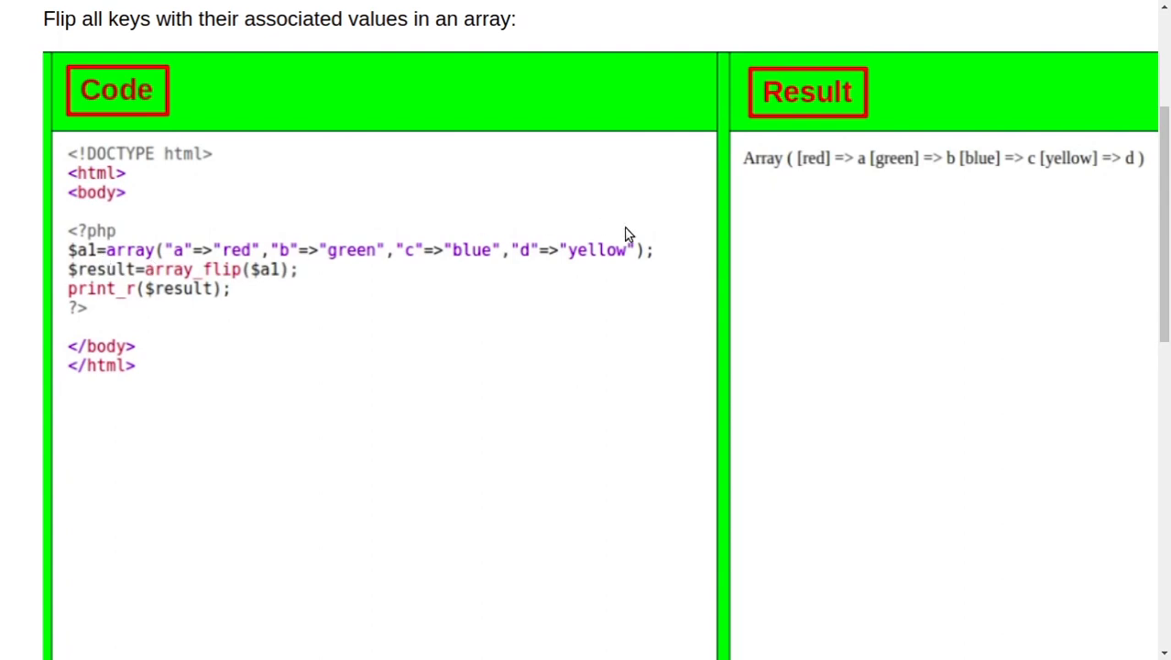
pyautogui.moveTo(189, 253)
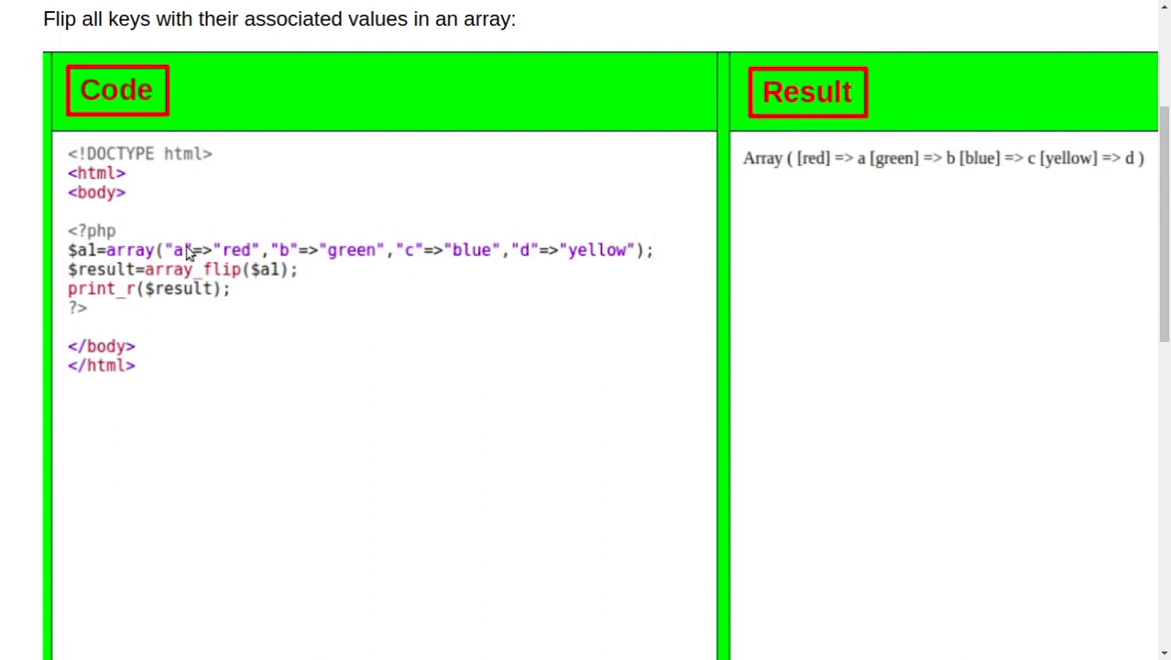
pyautogui.moveTo(190, 267)
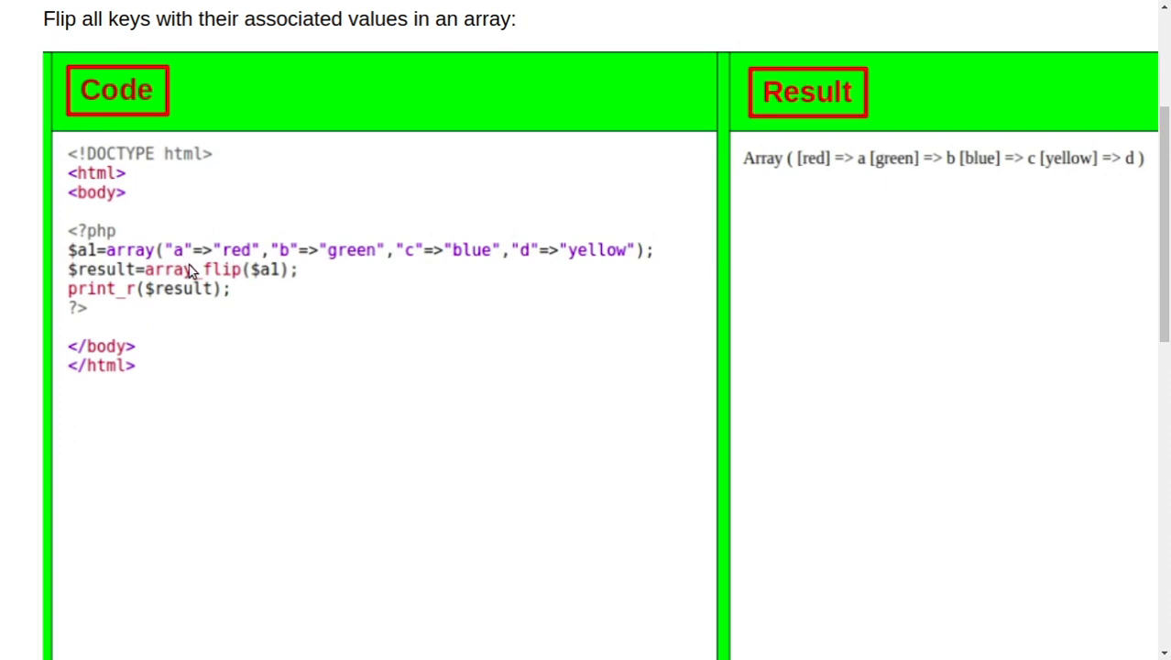
pyautogui.moveTo(253, 257)
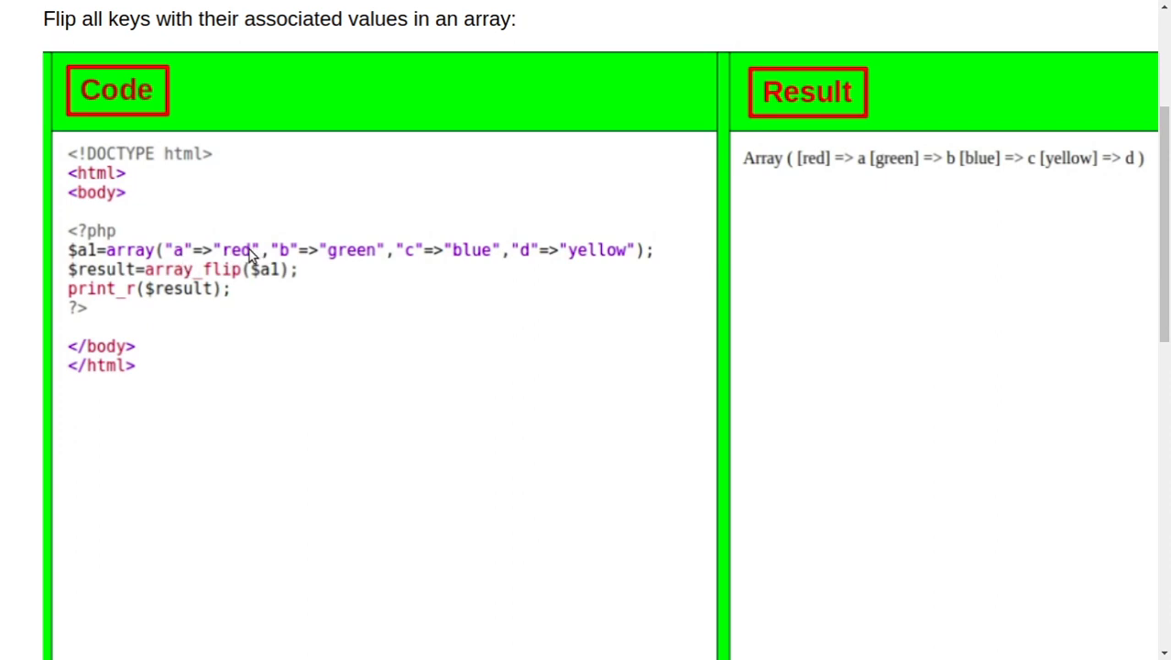
pyautogui.moveTo(447, 254)
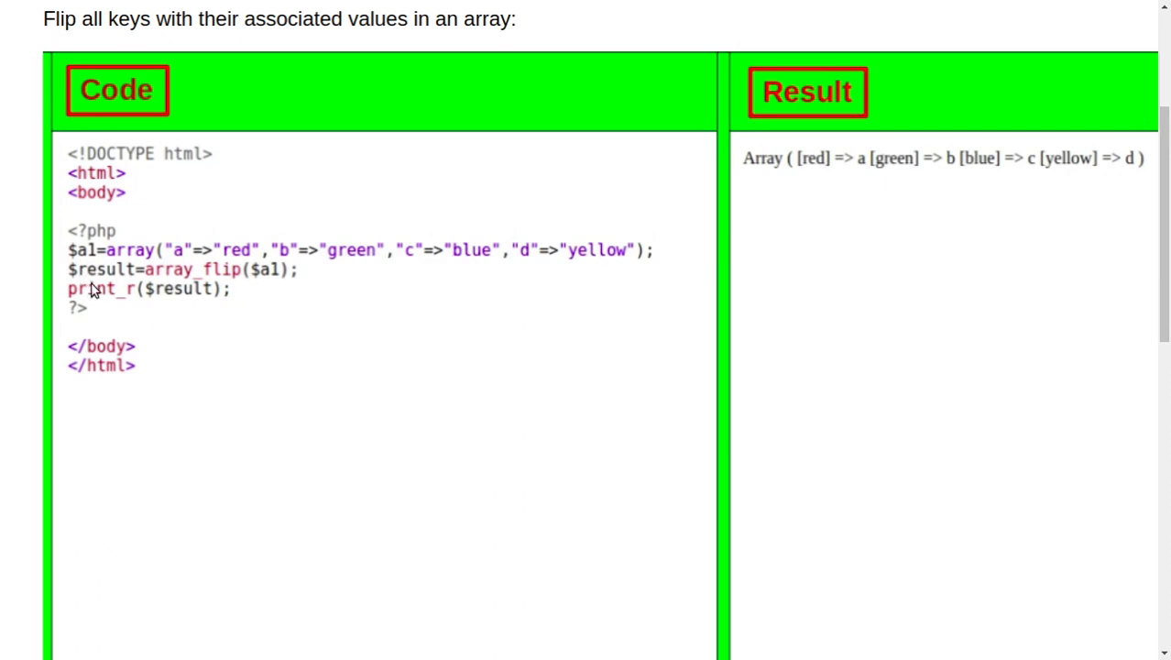
pyautogui.moveTo(158, 279)
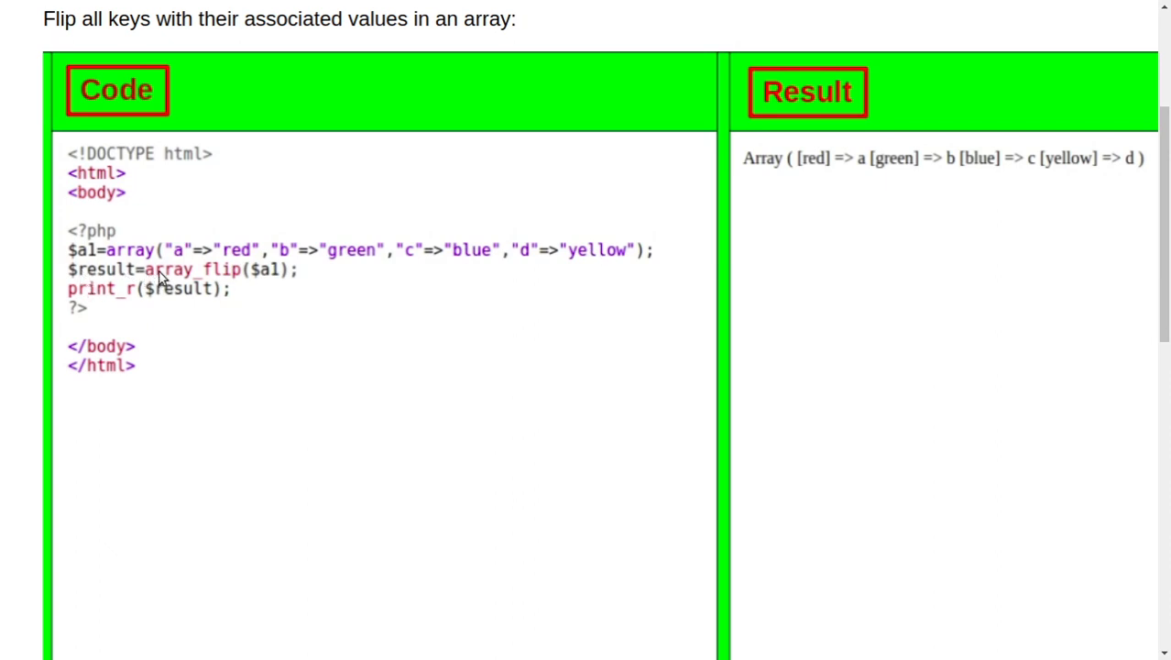
pyautogui.moveTo(169, 282)
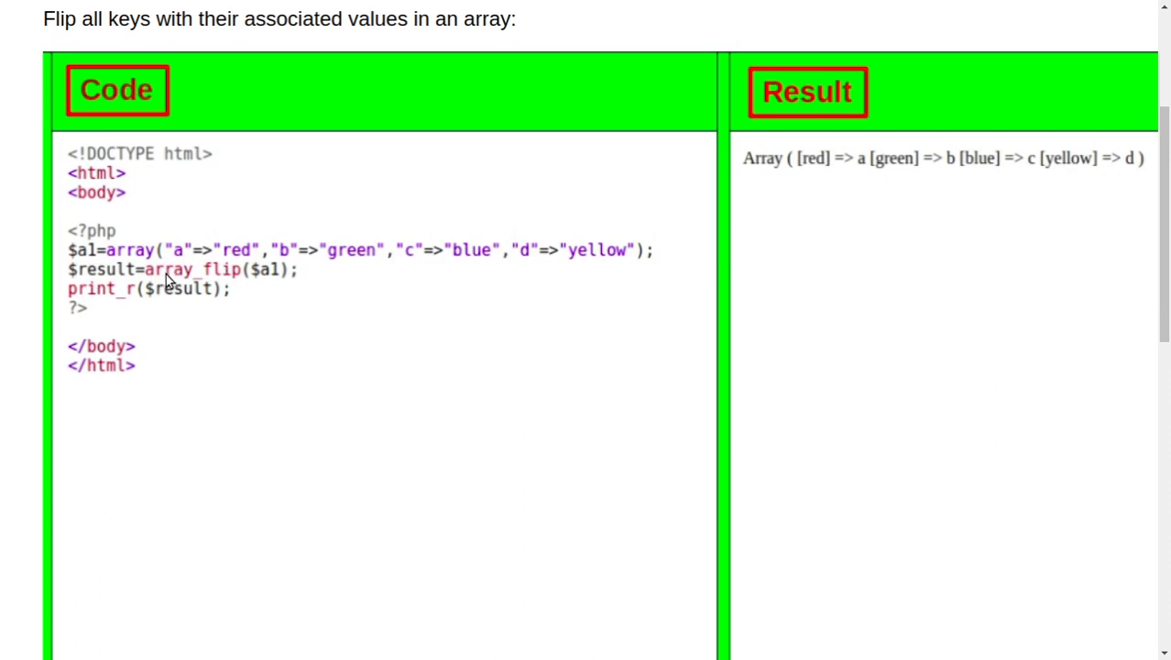
pyautogui.moveTo(282, 267)
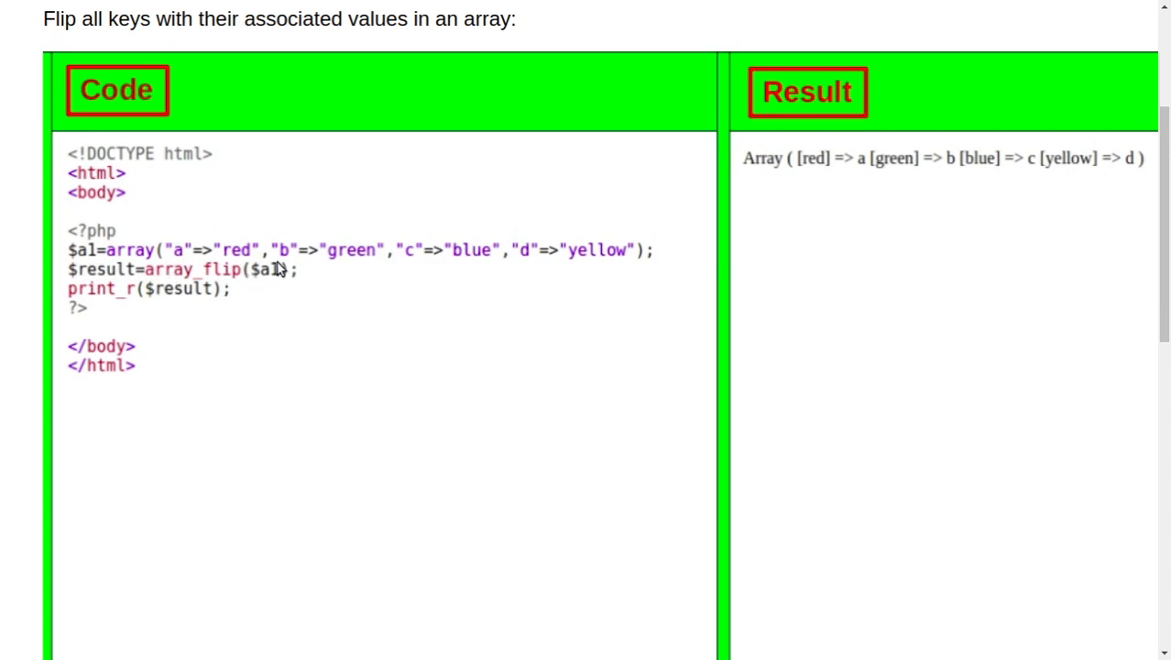
pyautogui.moveTo(92, 254)
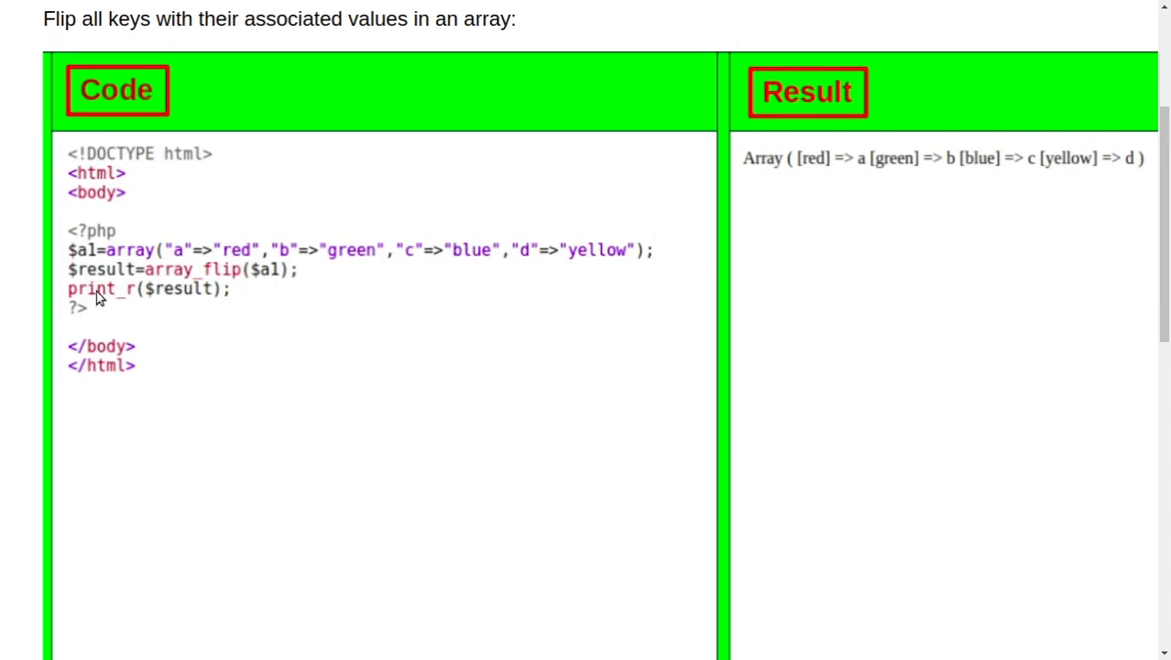
pyautogui.moveTo(168, 293)
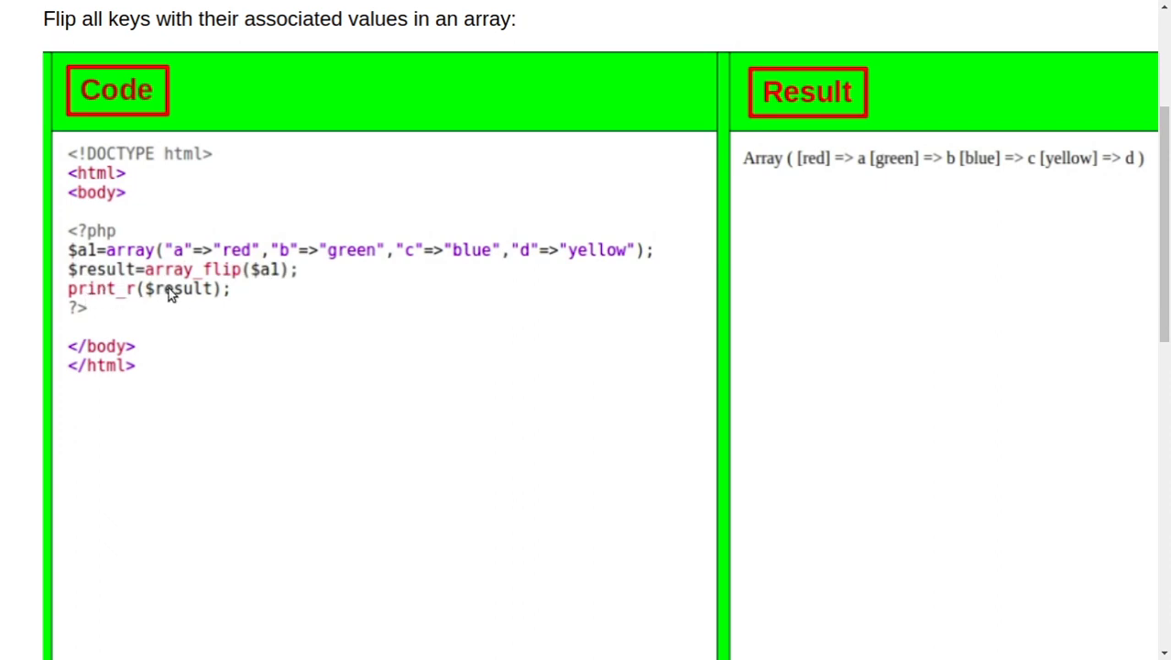
pyautogui.moveTo(283, 309)
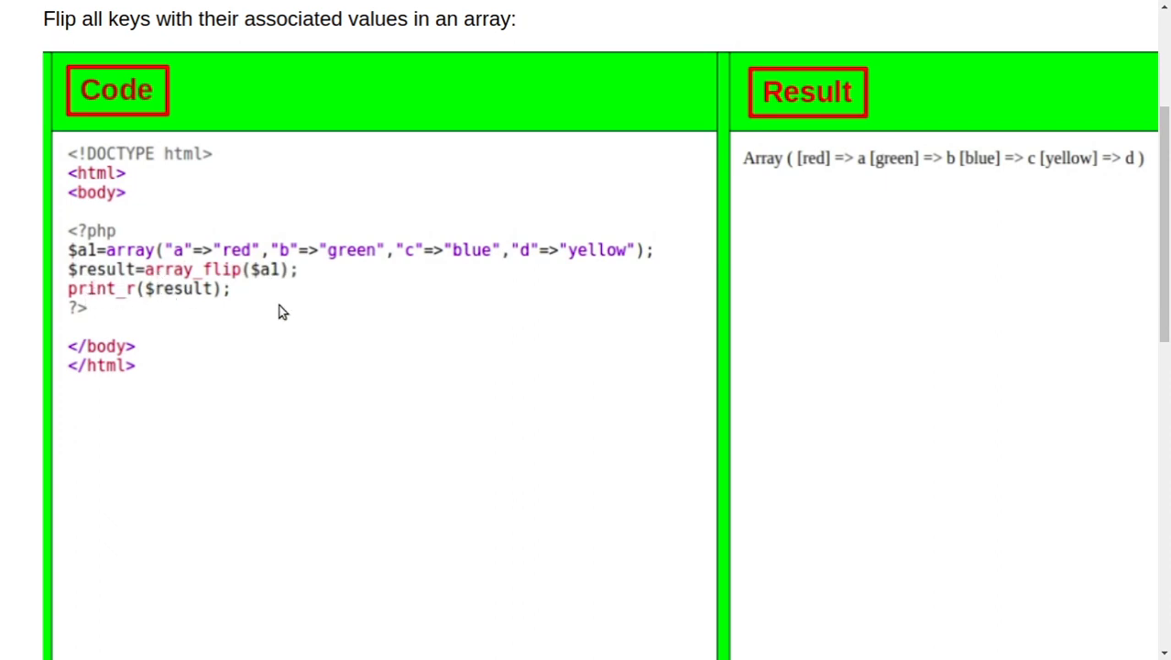
pyautogui.moveTo(91, 273)
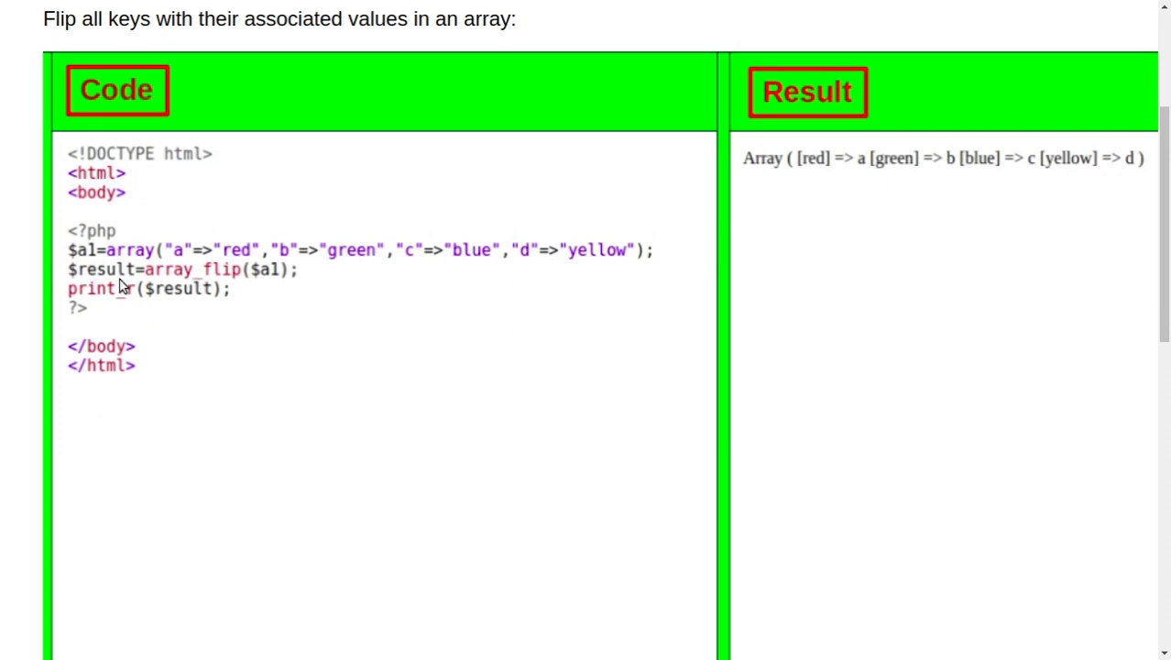
pyautogui.moveTo(227, 286)
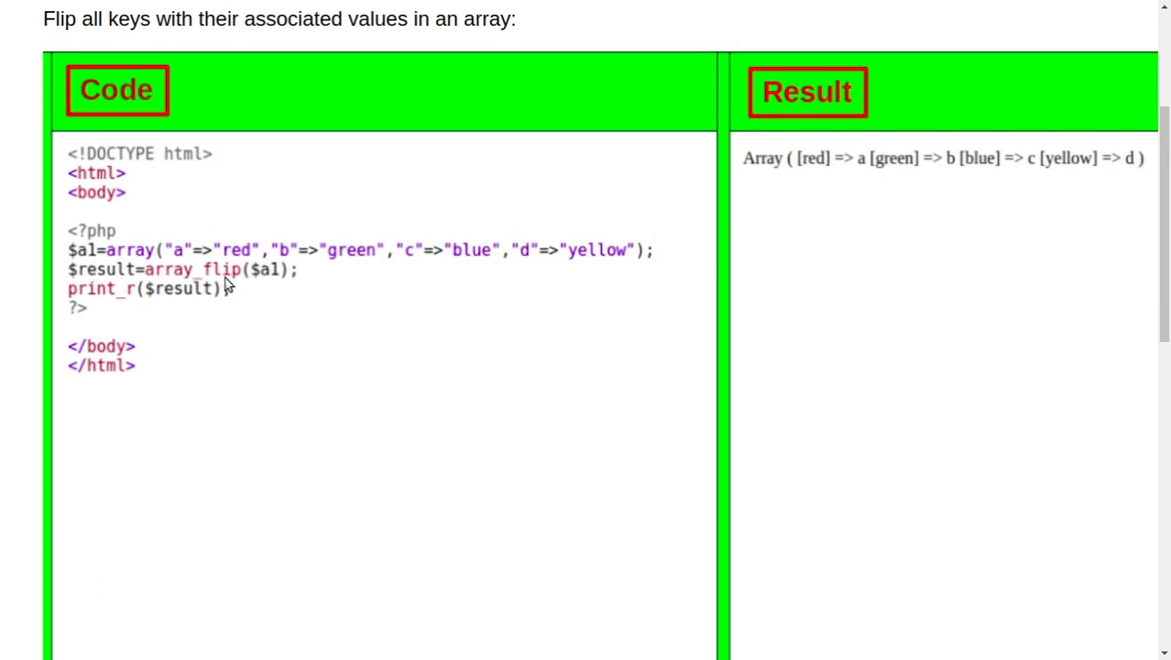
pyautogui.moveTo(260, 282)
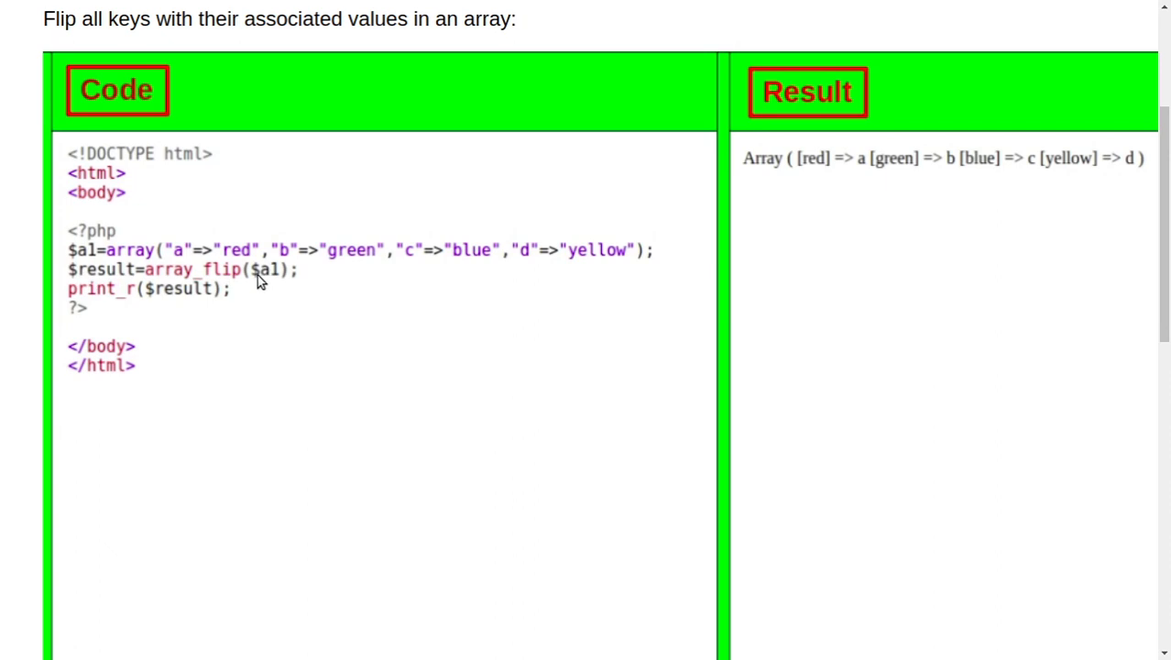
pyautogui.moveTo(92, 297)
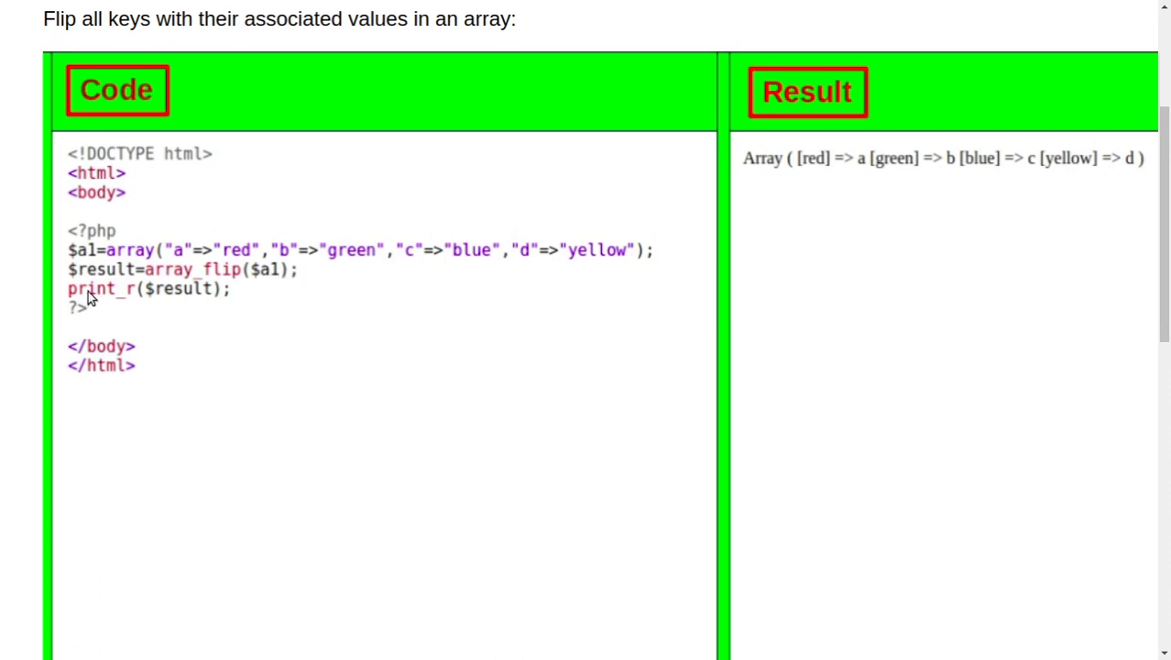
pyautogui.moveTo(161, 270)
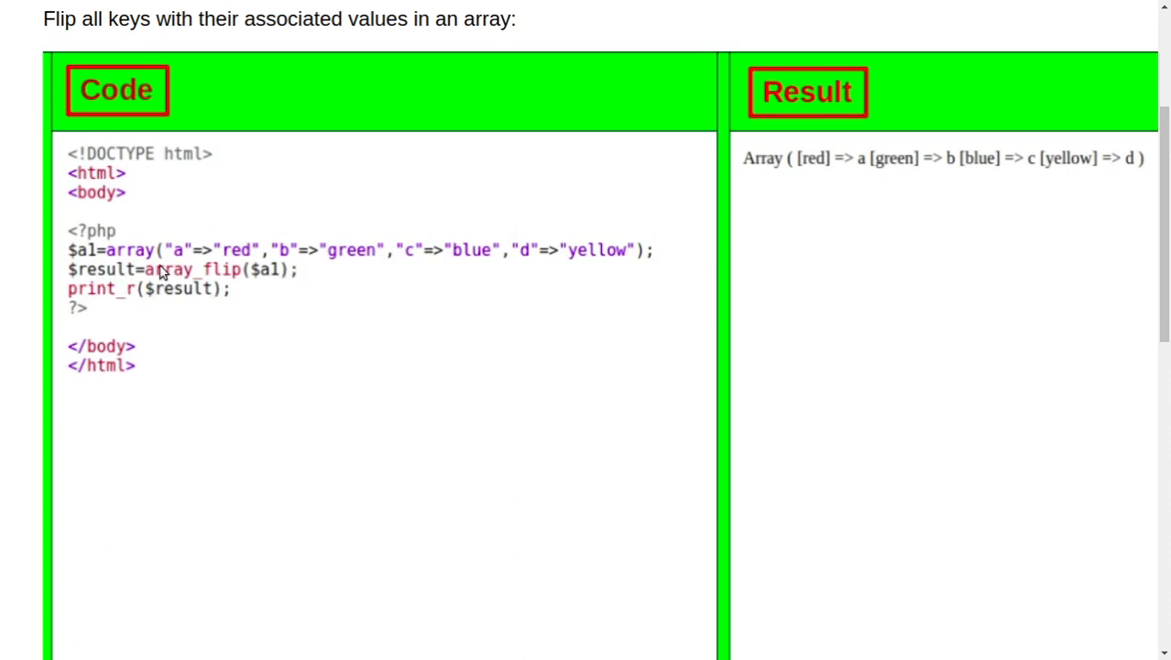
pyautogui.moveTo(137, 279)
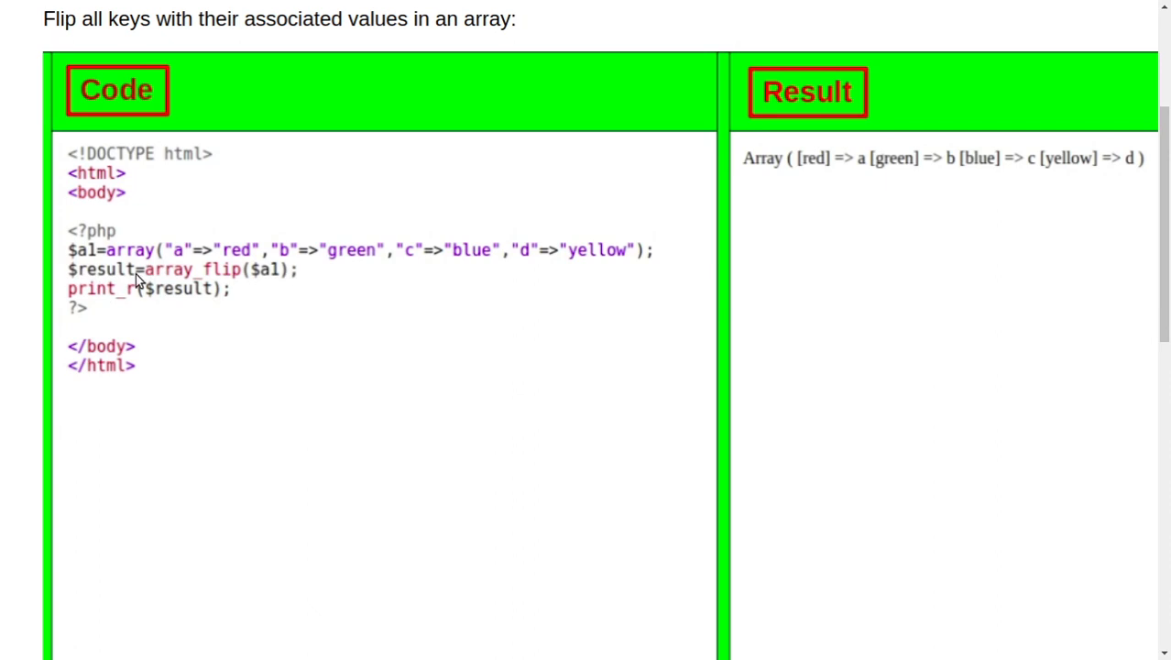
pyautogui.moveTo(826, 227)
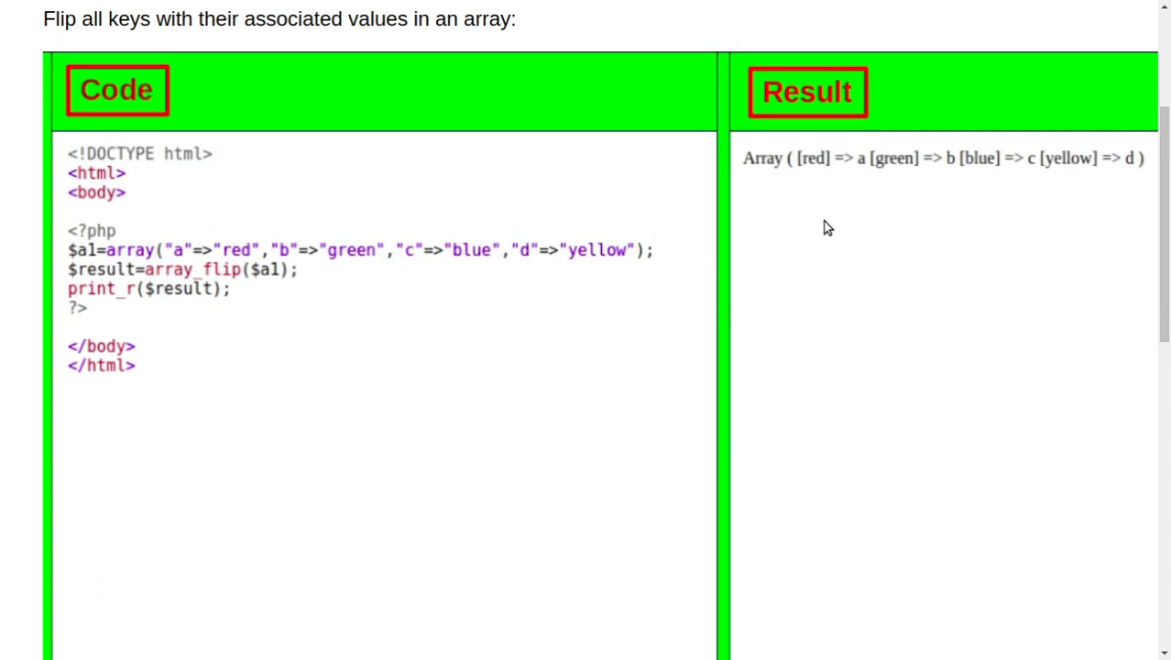
pyautogui.moveTo(864, 171)
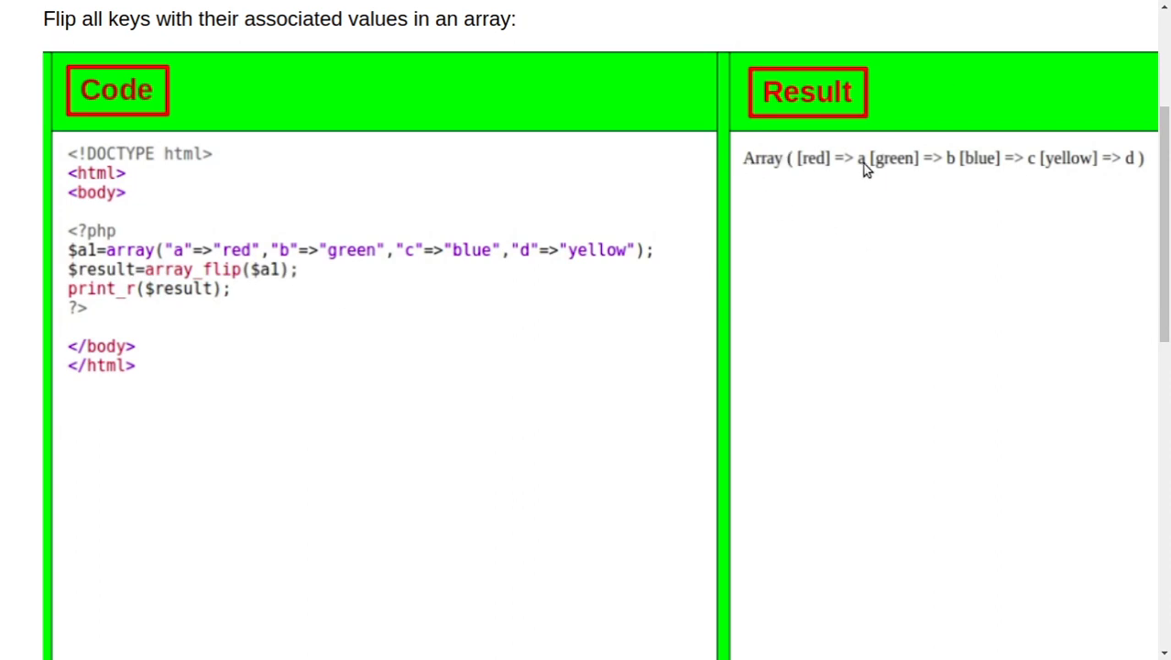
pyautogui.moveTo(443, 223)
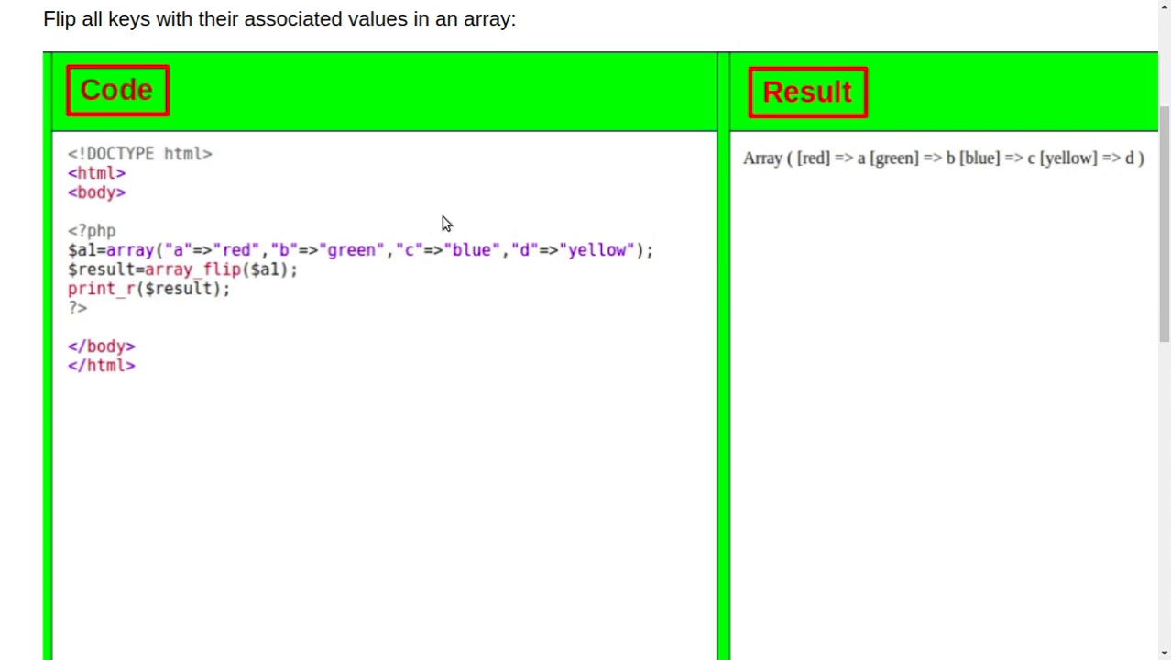
pyautogui.moveTo(883, 168)
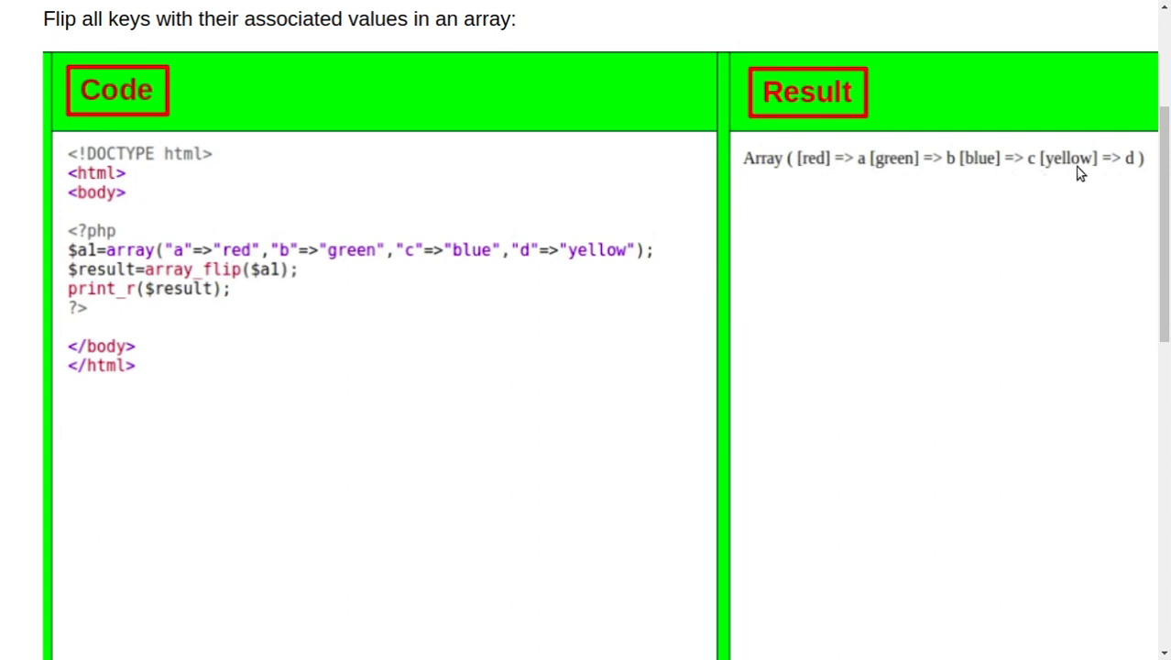
pyautogui.scroll(-3)
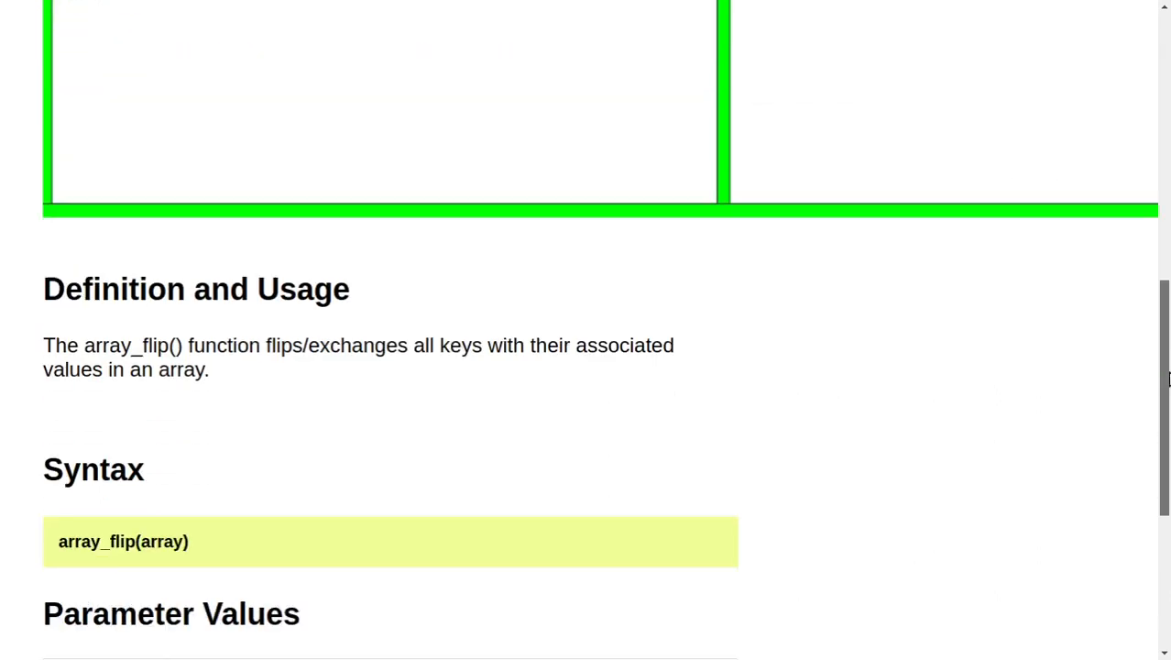
pyautogui.scroll(-3)
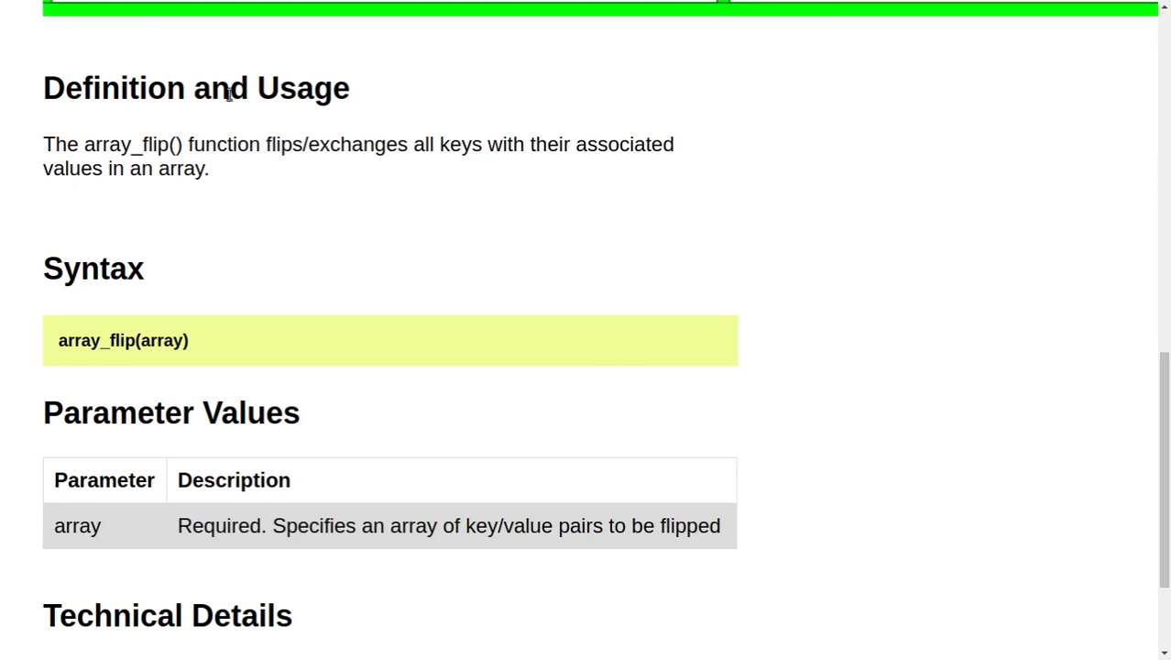
pyautogui.moveTo(143, 161)
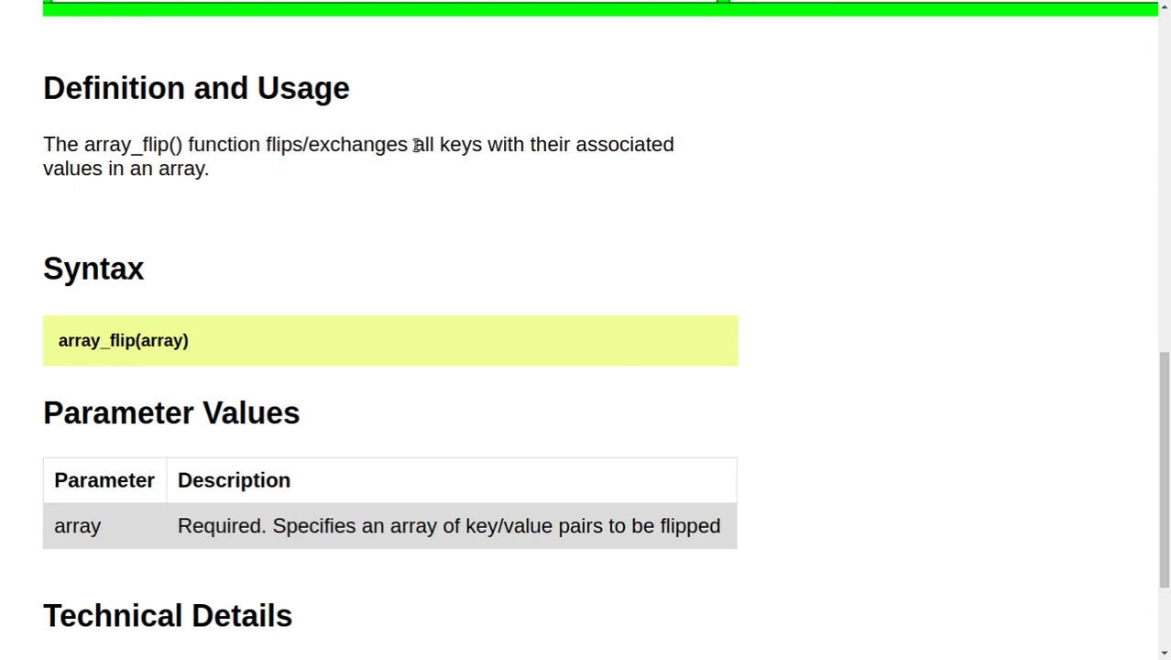
pyautogui.moveTo(502, 169)
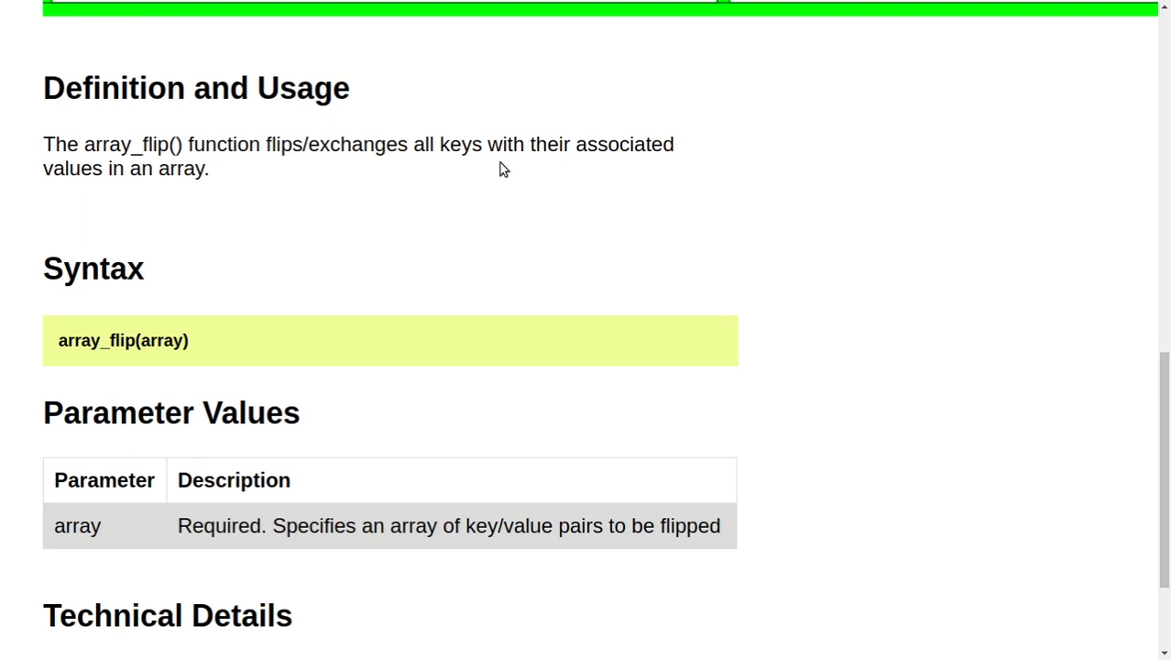
pyautogui.moveTo(128, 326)
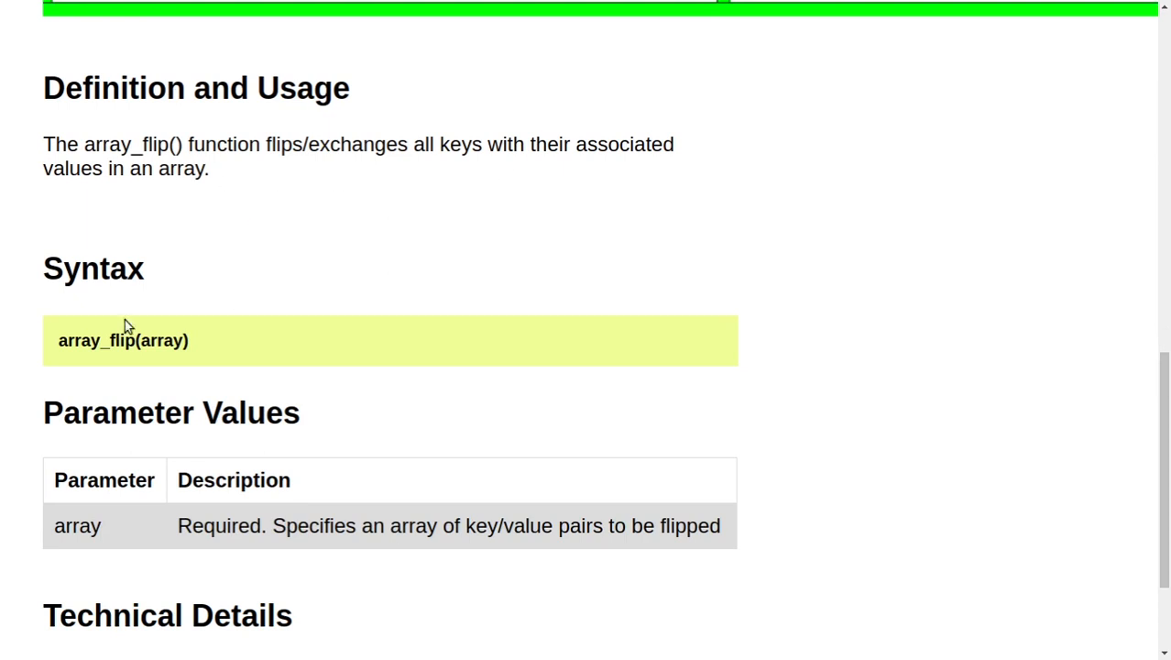
pyautogui.moveTo(121, 414)
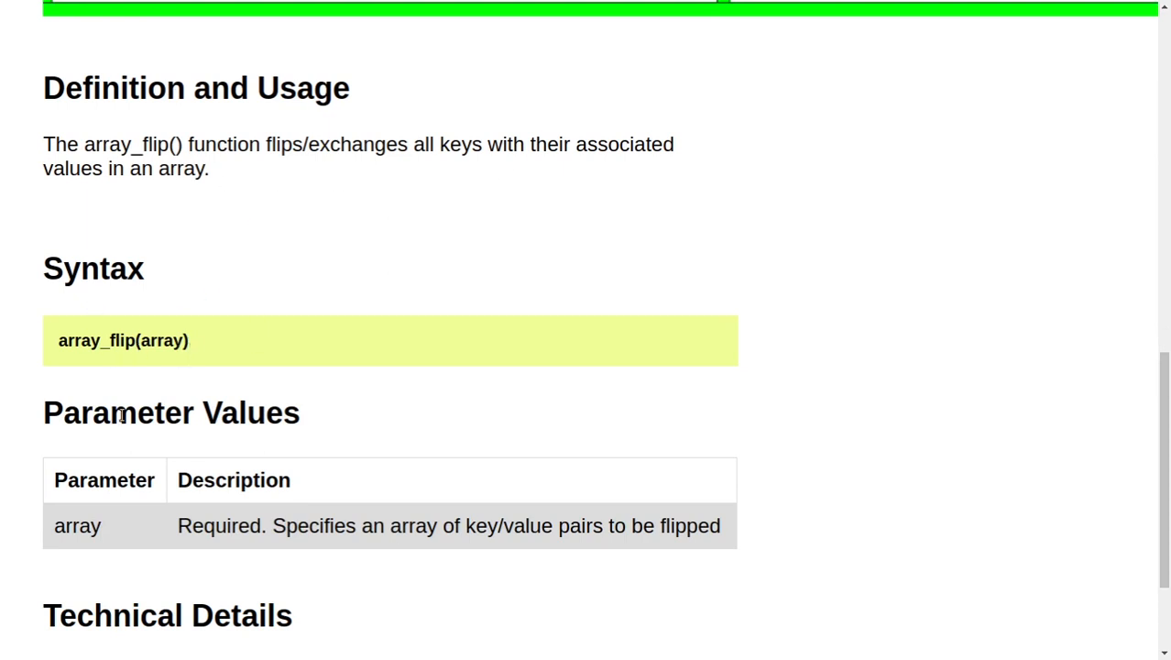
pyautogui.moveTo(260, 473)
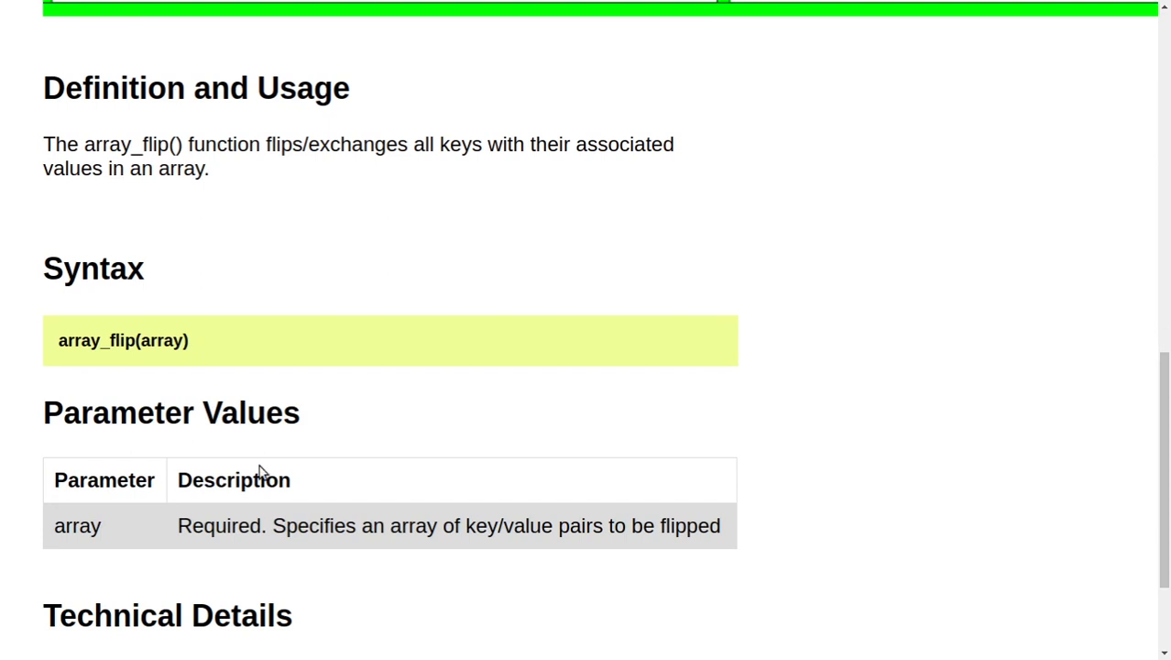
pyautogui.moveTo(362, 546)
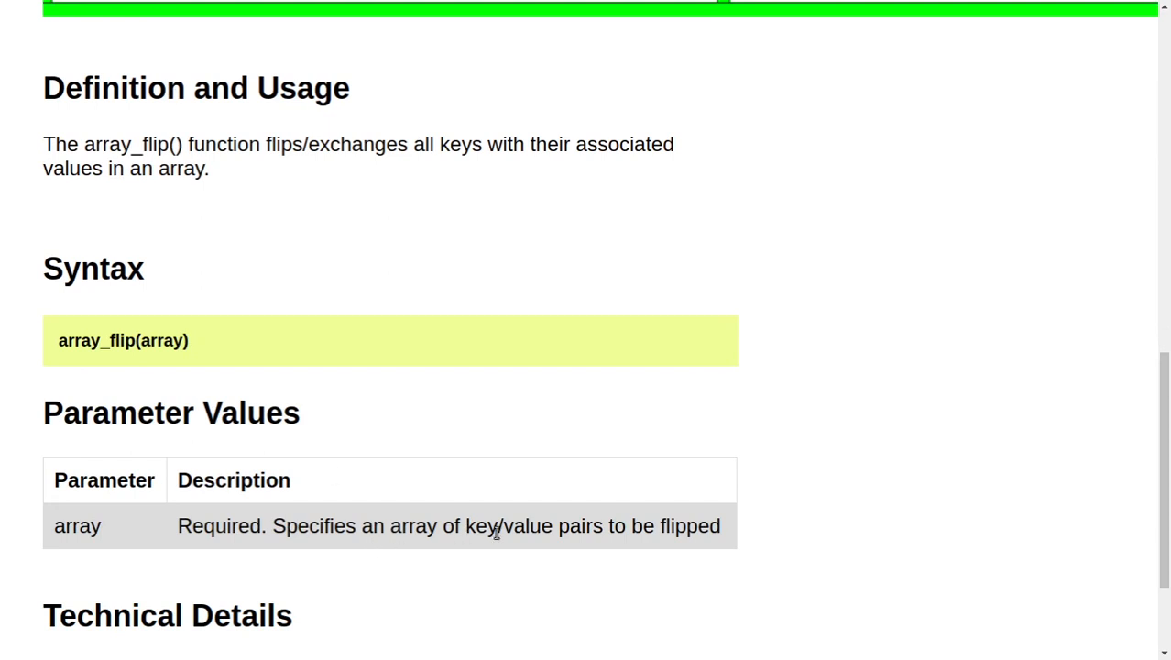
pyautogui.moveTo(875, 445)
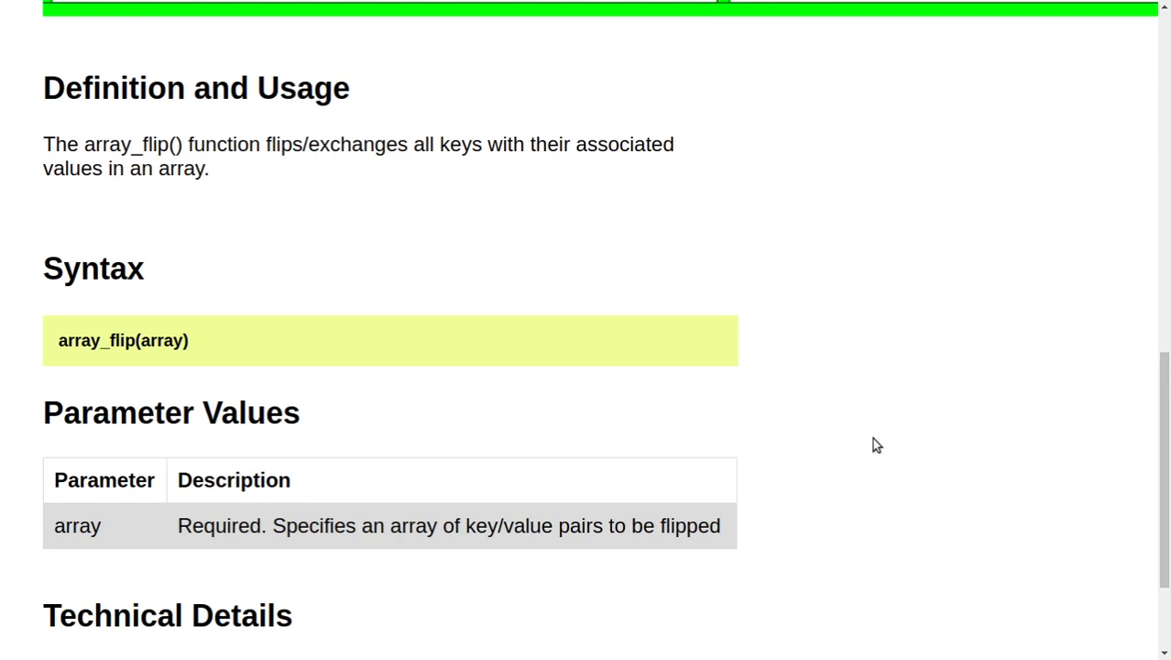
pyautogui.scroll(-3)
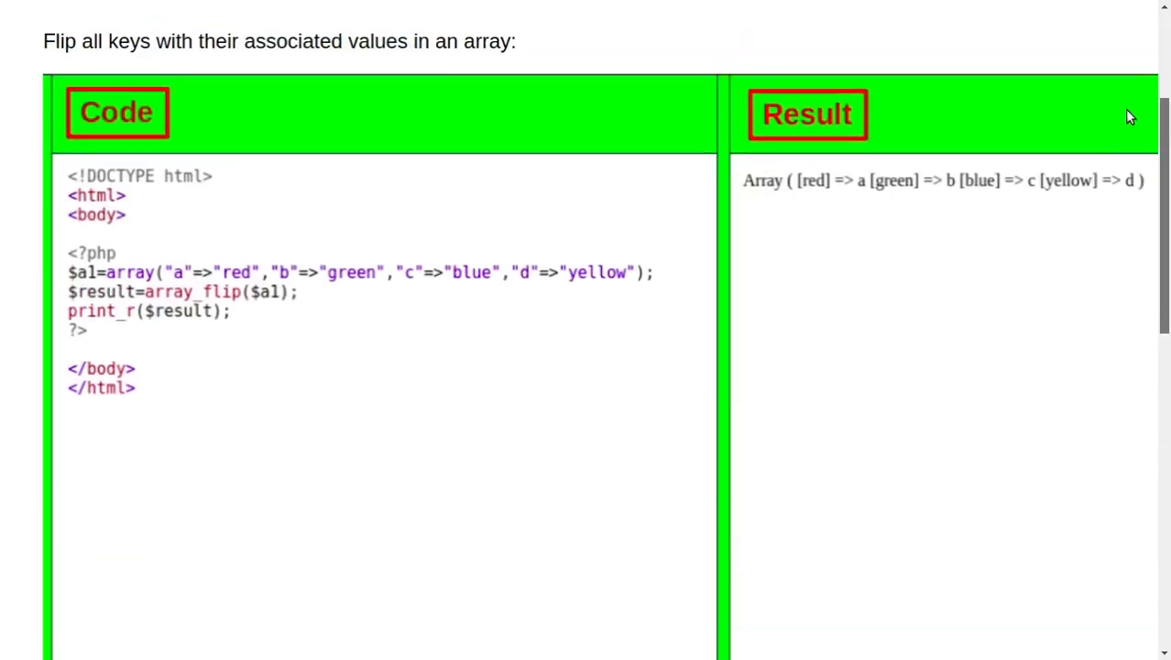
pyautogui.scroll(3)
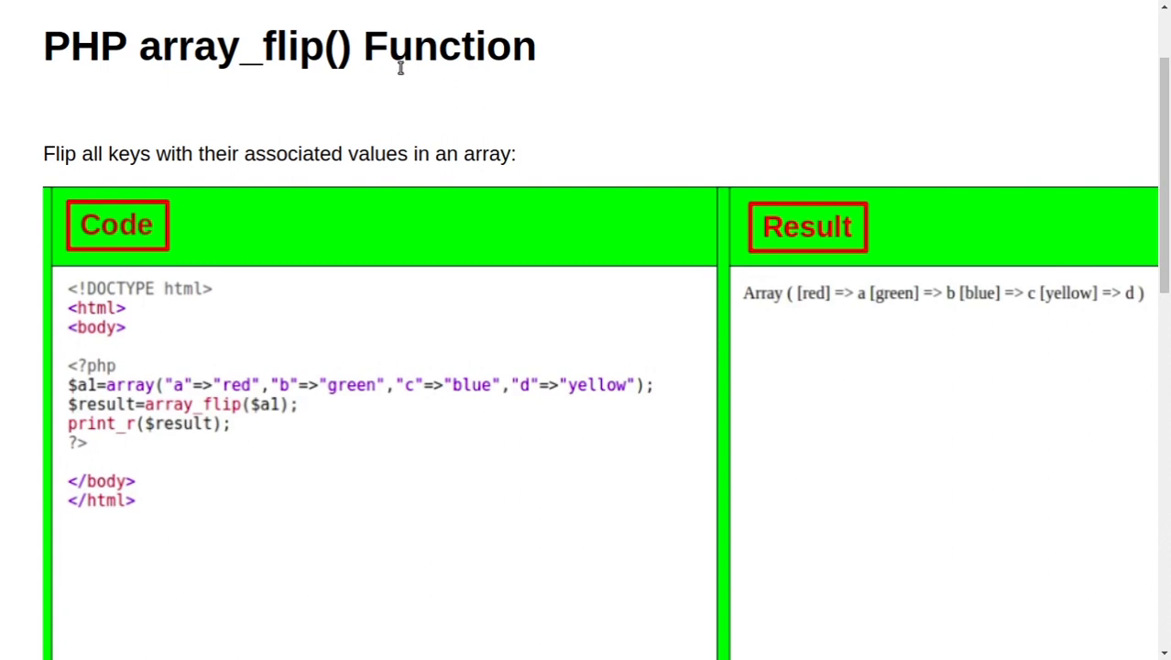
pyautogui.moveTo(418, 82)
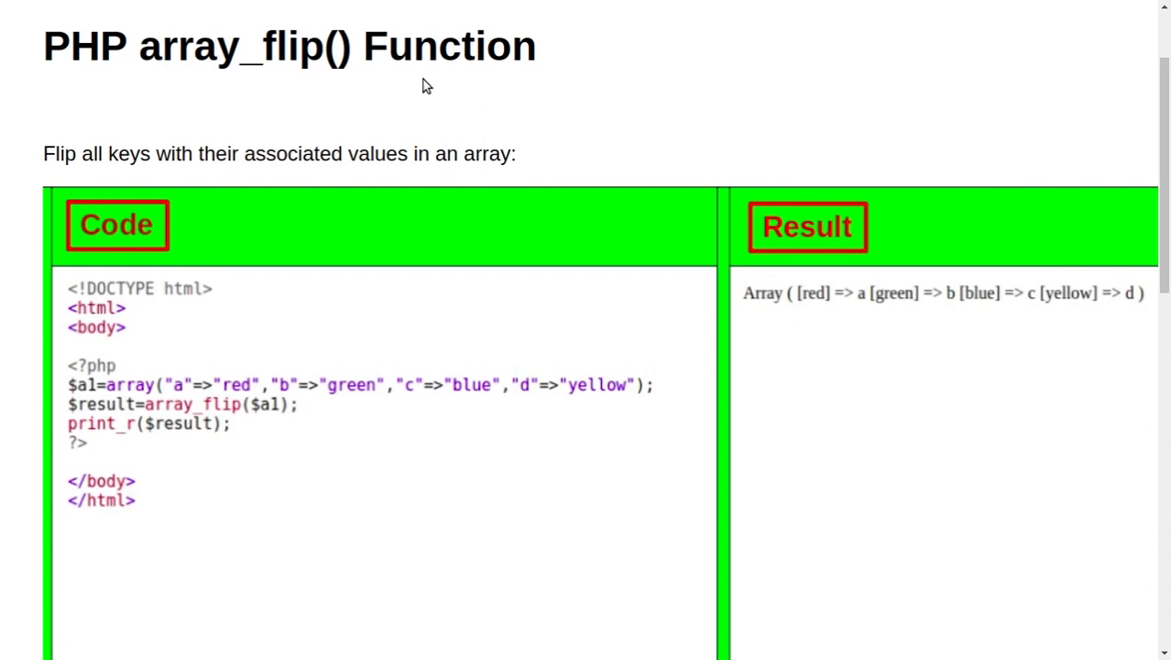
pyautogui.moveTo(443, 95)
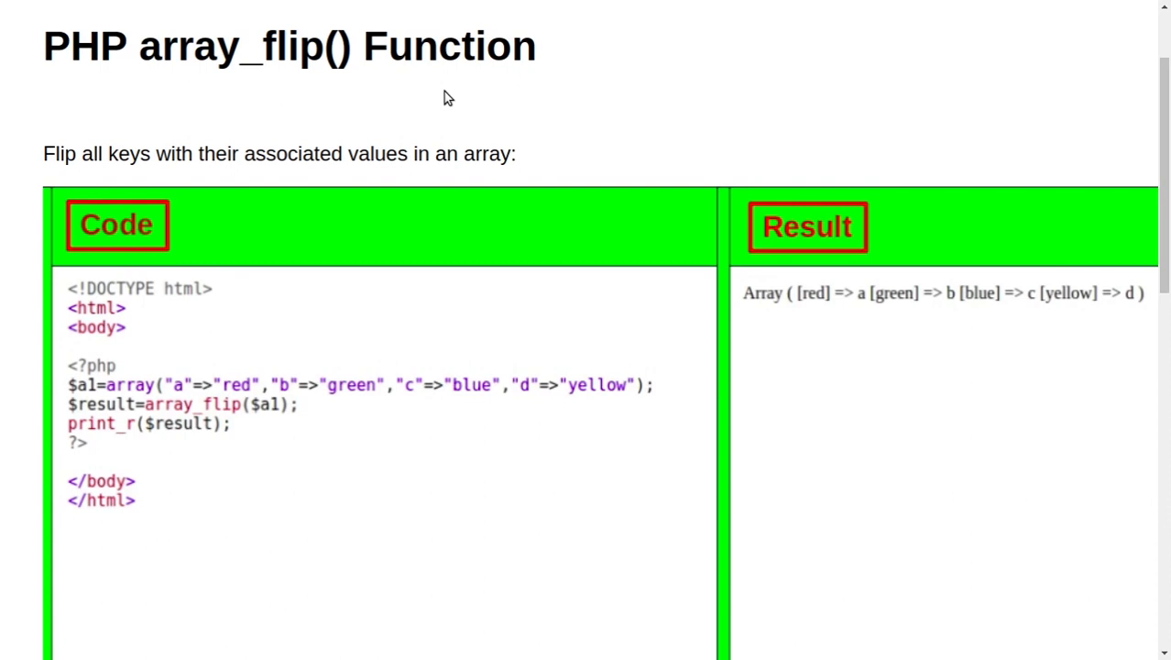
pyautogui.moveTo(436, 86)
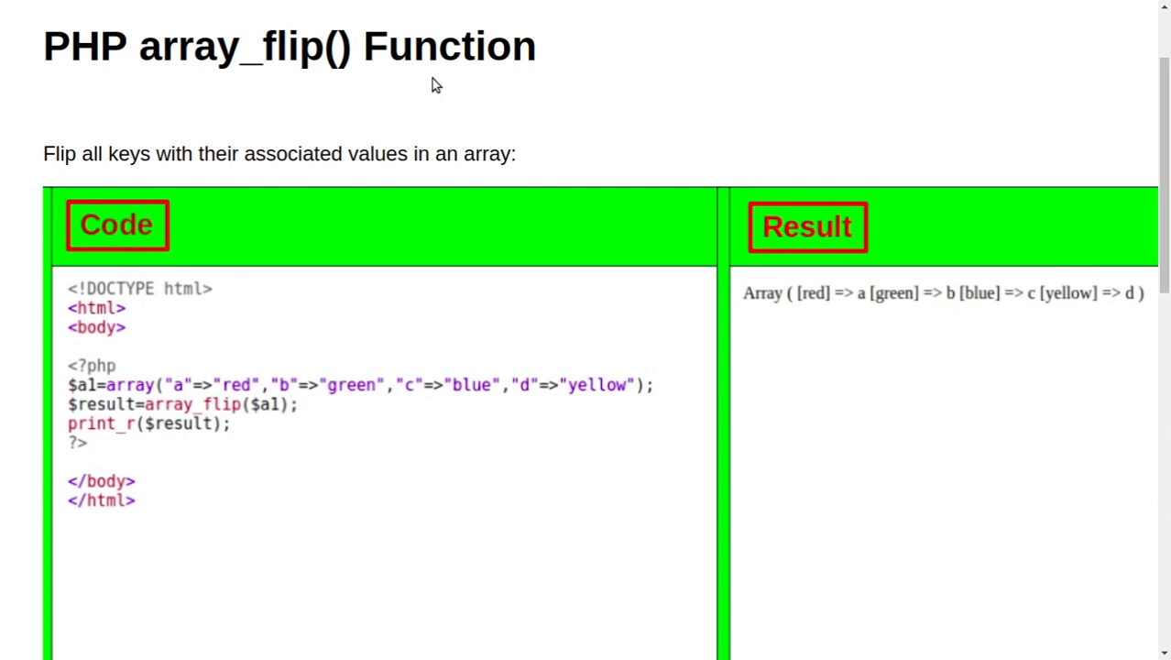